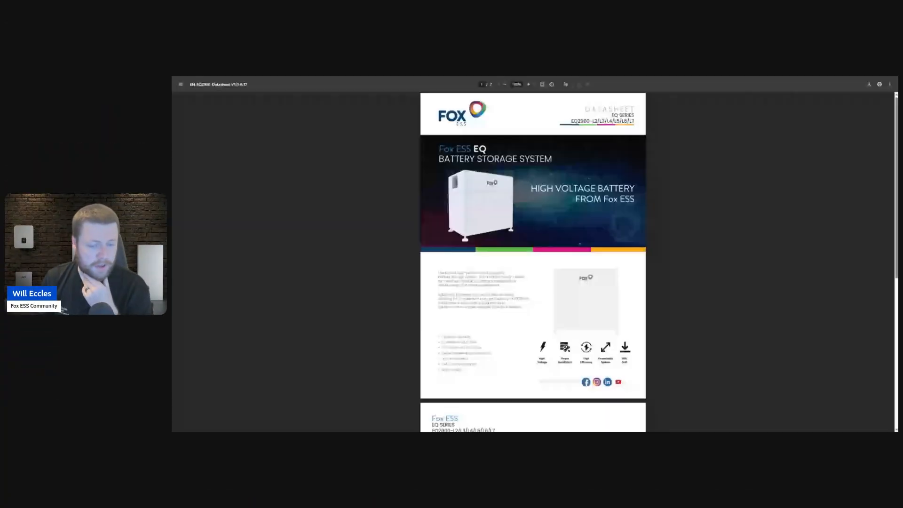
Zoom the EQ2900 datasheet to 200% and show its page-two Electrical Characteristics table.
{"action": "left_click", "coordinate": [527, 84]}
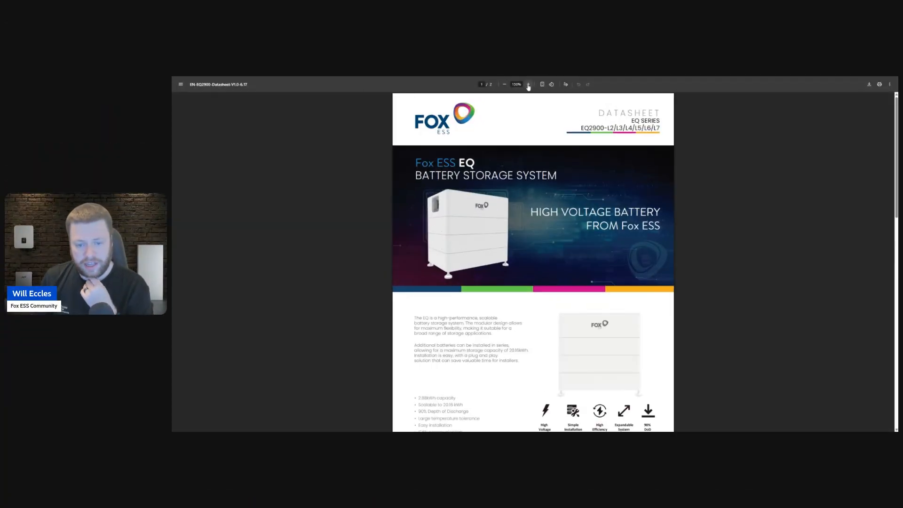
{"action": "left_click", "coordinate": [528, 84]}
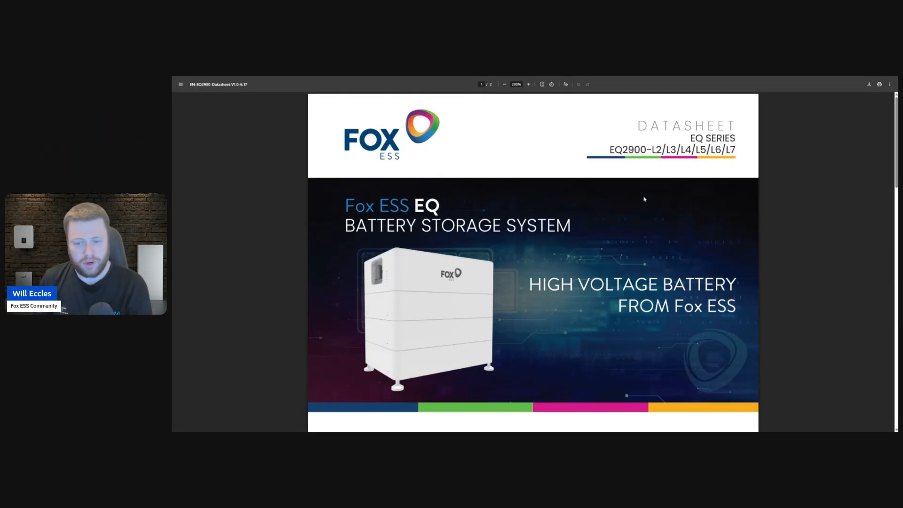
{"action": "mouse_move", "coordinate": [628, 185]}
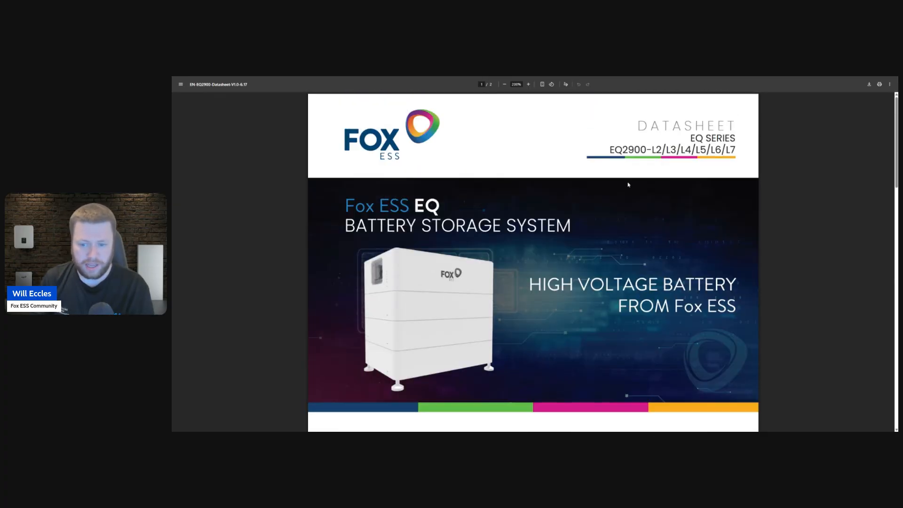
{"action": "scroll", "scroll_direction": "down", "scroll_amount": 3}
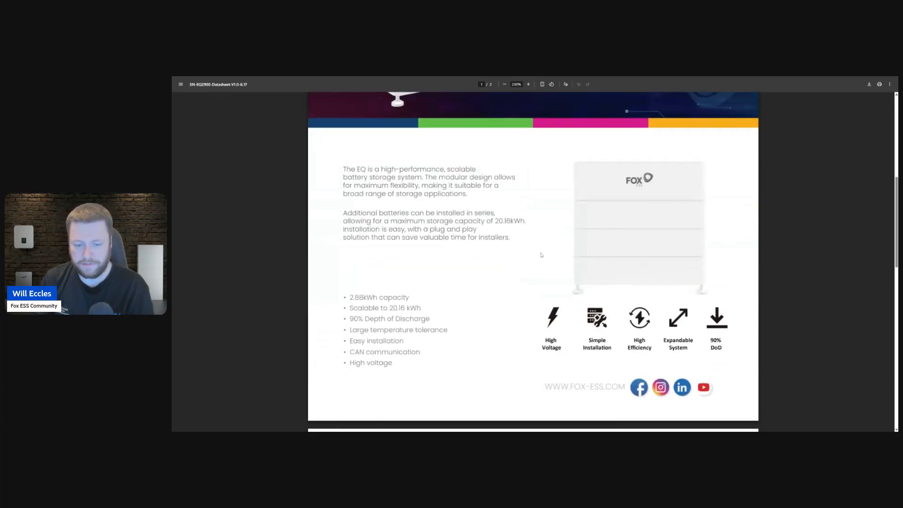
{"action": "scroll", "scroll_direction": "down", "scroll_amount": 3}
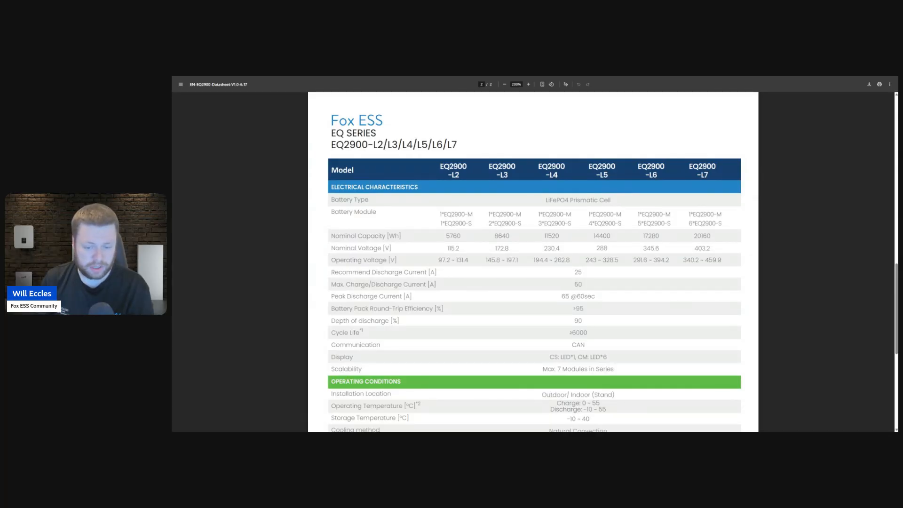
{"action": "double_click", "coordinate": [452, 249]}
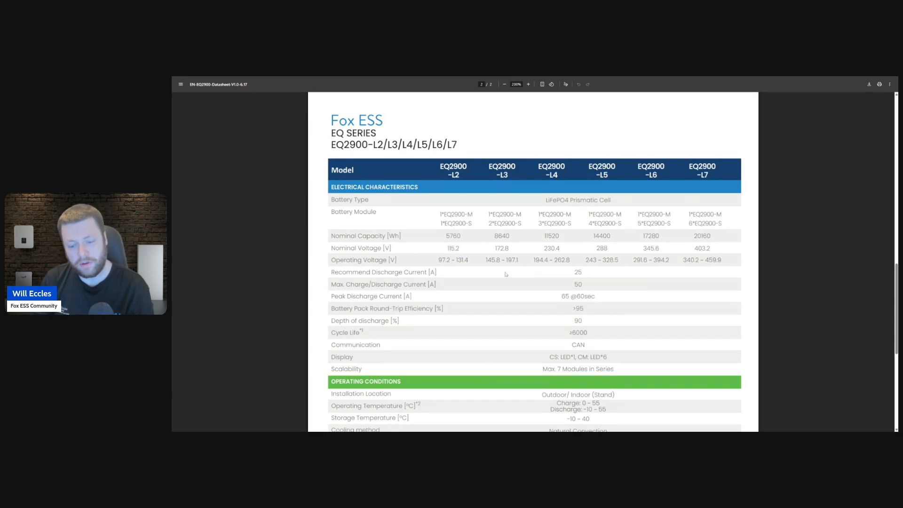
{"action": "mouse_move", "coordinate": [567, 277]}
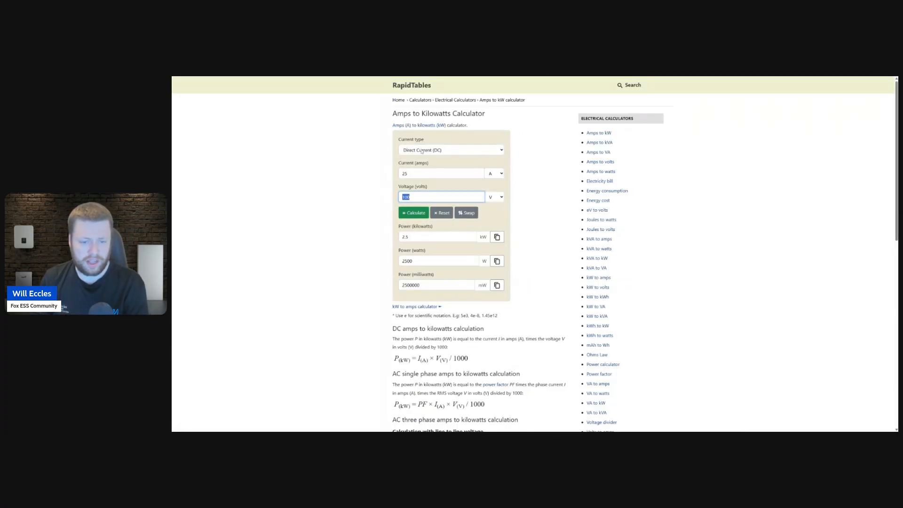
Calculate DC power at 115 V: 40 A gives 4.6 kW, 25 A gives 2.875 kW.
{"action": "type", "text": "115"}
{"action": "left_click", "coordinate": [442, 173]}
{"action": "type", "text": "40"}
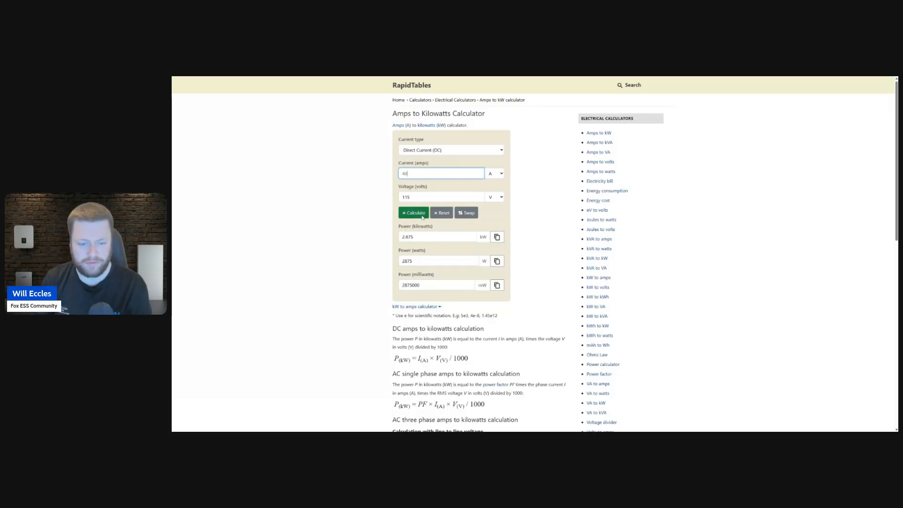
{"action": "left_click", "coordinate": [413, 213]}
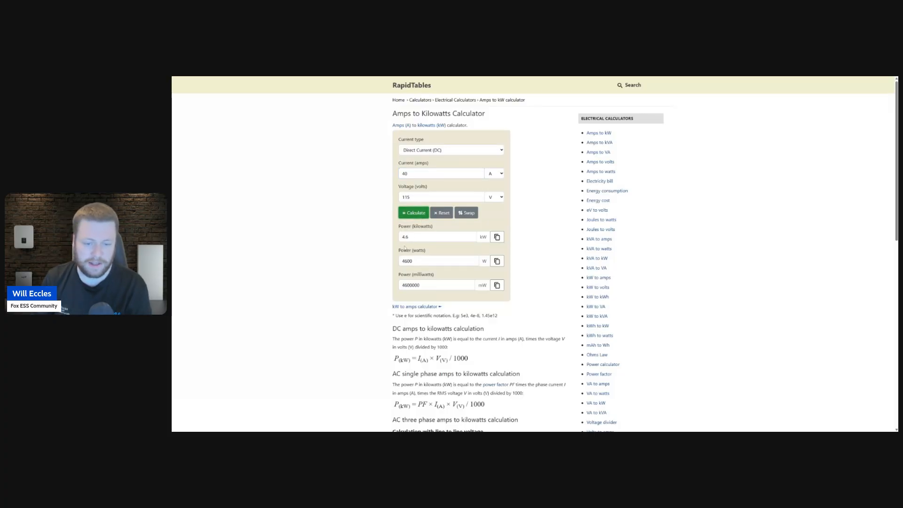
{"action": "triple_click", "coordinate": [441, 174]}
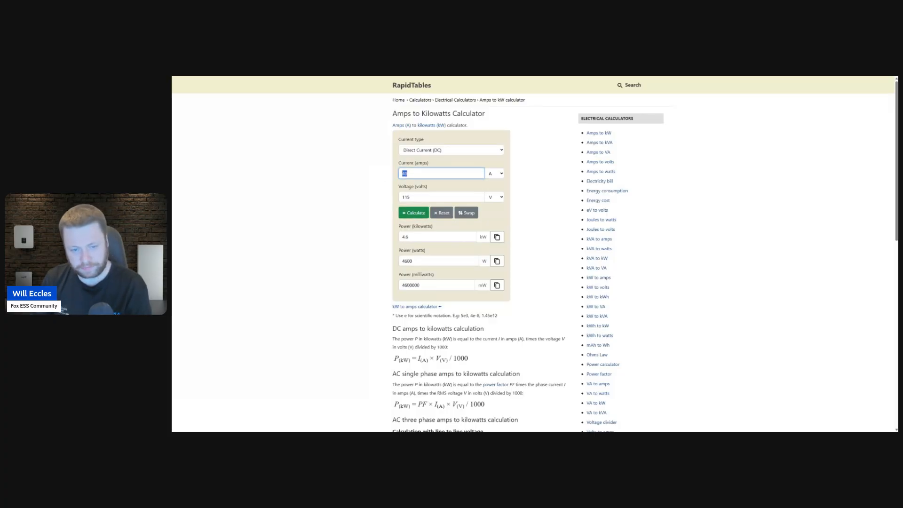
{"action": "left_click", "coordinate": [413, 213]}
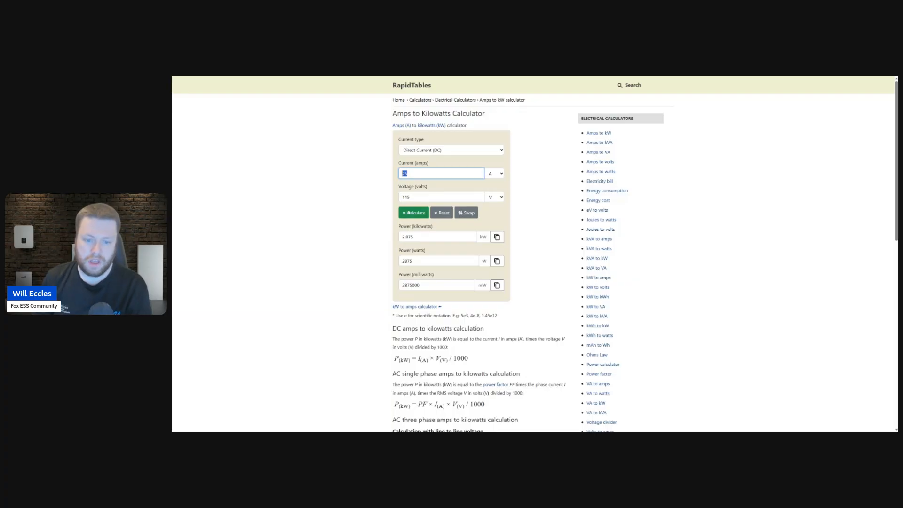
{"action": "left_click", "coordinate": [413, 213]}
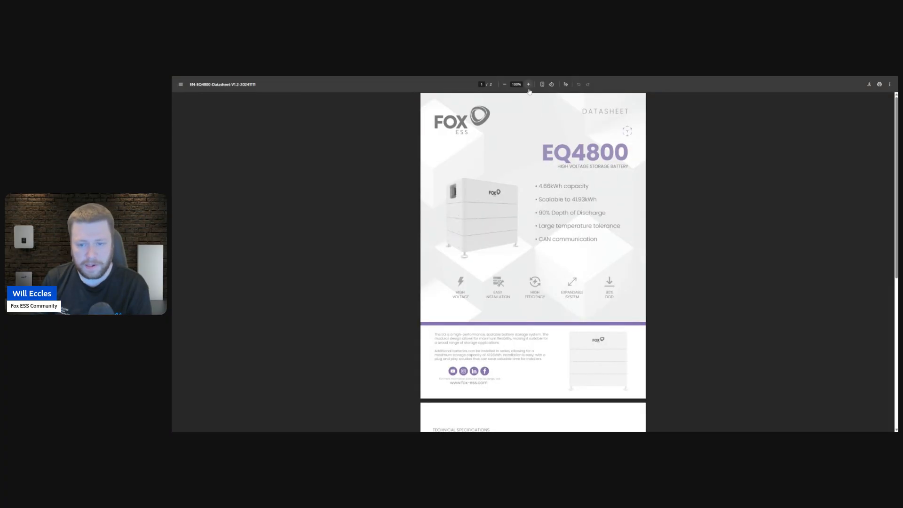
Enlarge the EQ4800 datasheet and show its specs table (30 A recommended, 50 A max).
{"action": "left_click", "coordinate": [529, 85]}
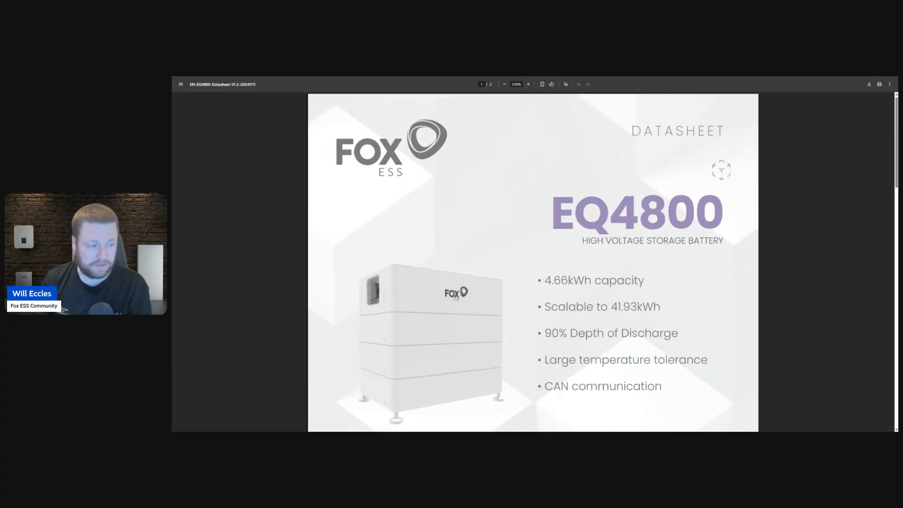
{"action": "scroll", "scroll_direction": "down", "scroll_amount": 3}
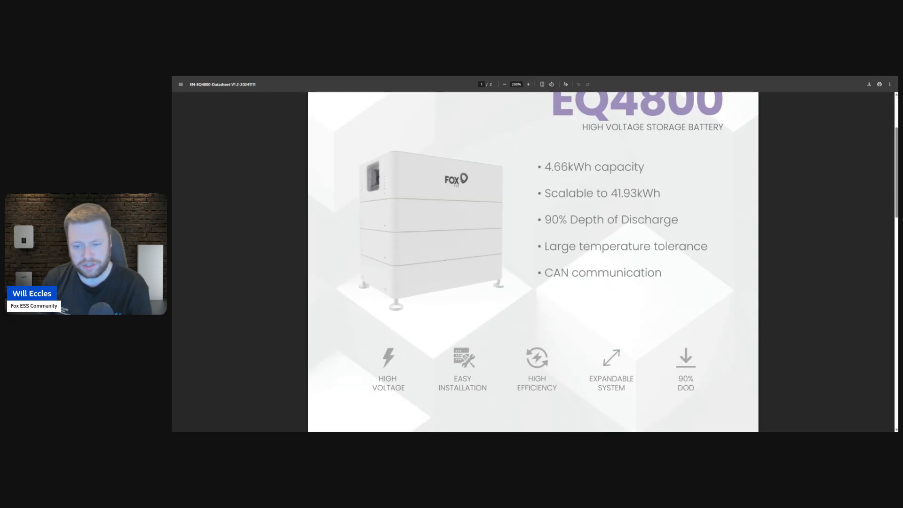
{"action": "scroll", "scroll_direction": "down", "scroll_amount": 3}
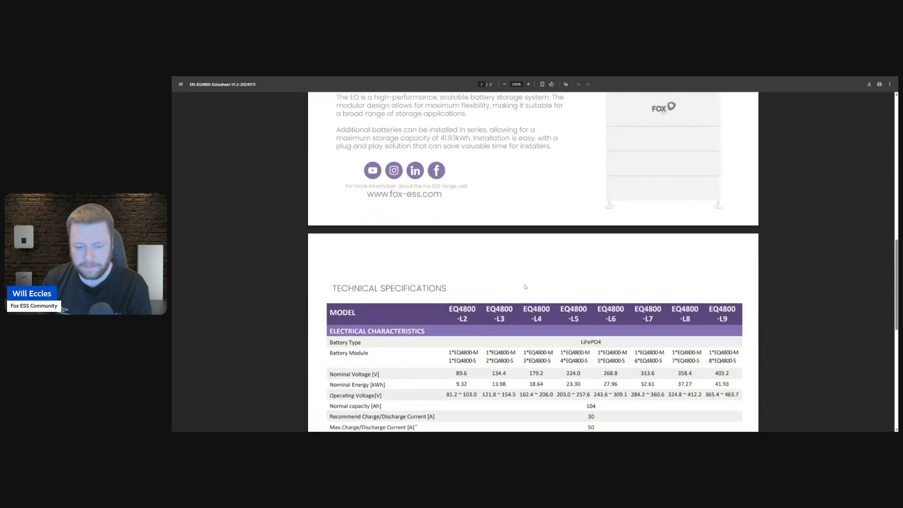
{"action": "scroll", "scroll_direction": "down", "scroll_amount": 3}
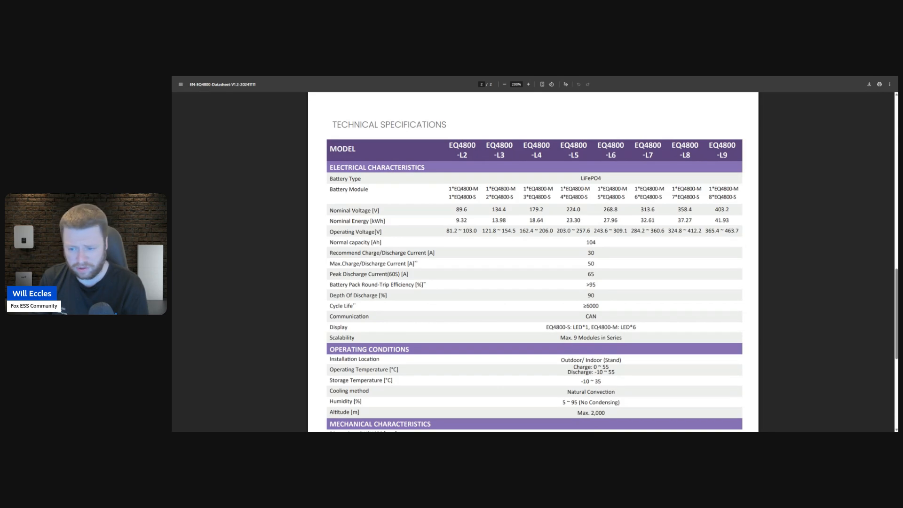
{"action": "double_click", "coordinate": [729, 231]}
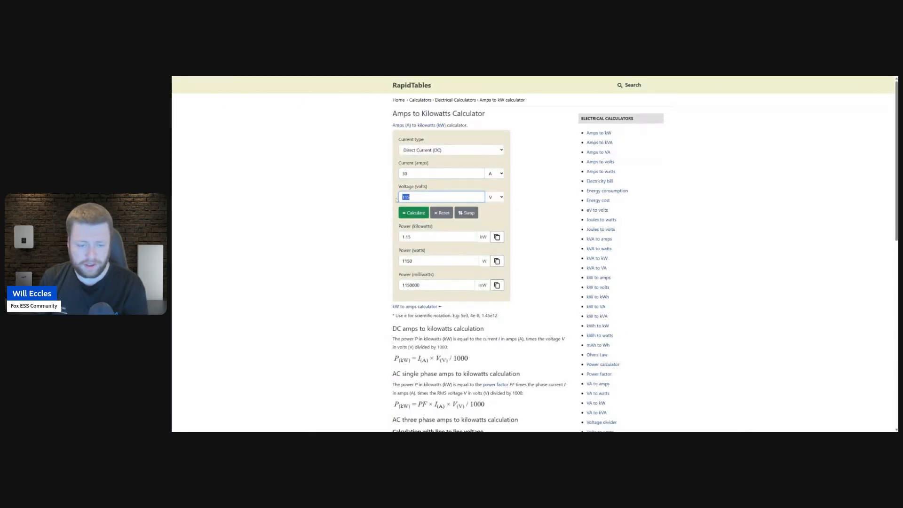
Calculate power for 30 A at 440 V (13.2 kW) and 463 V (13.89 kW).
{"action": "type", "text": "400"}
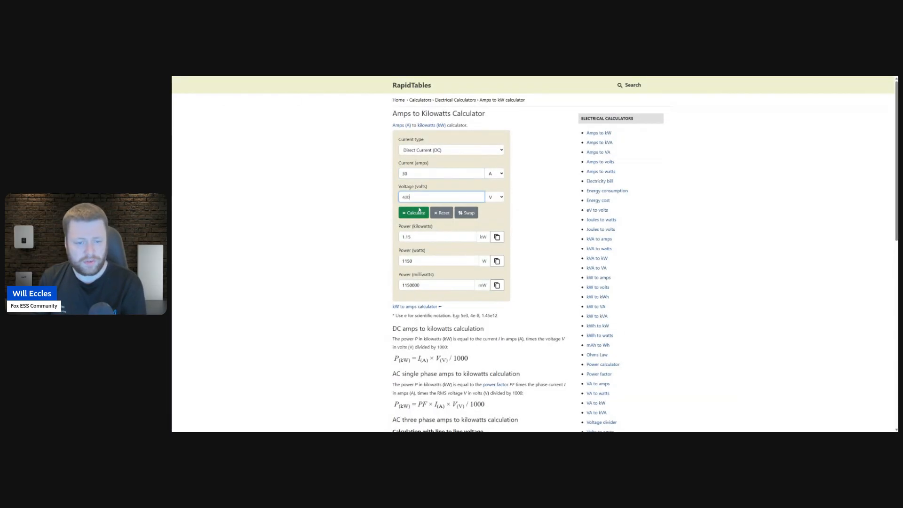
{"action": "left_click", "coordinate": [414, 213]}
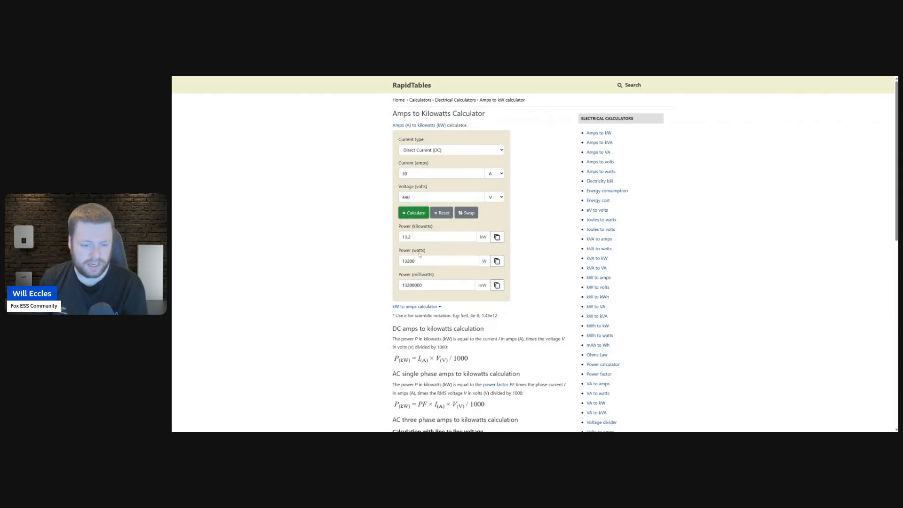
{"action": "triple_click", "coordinate": [441, 197]}
{"action": "type", "text": "463"}
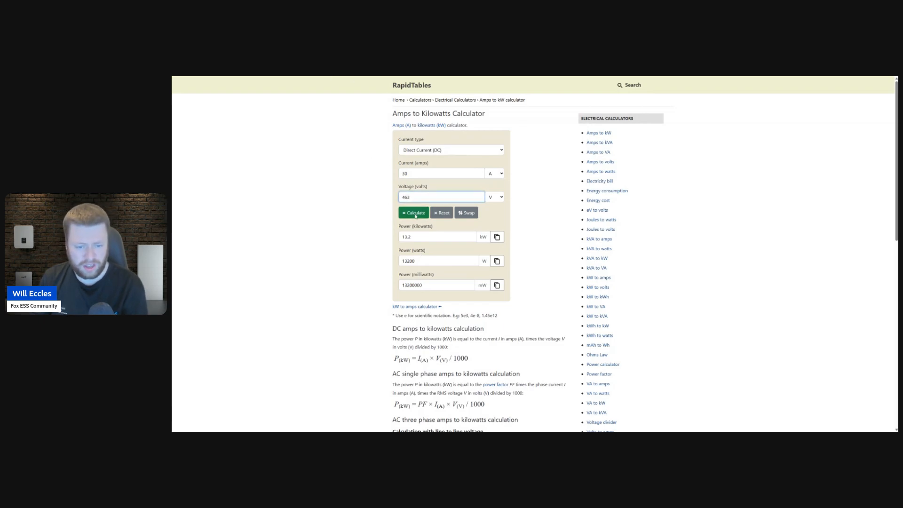
{"action": "left_click", "coordinate": [414, 213]}
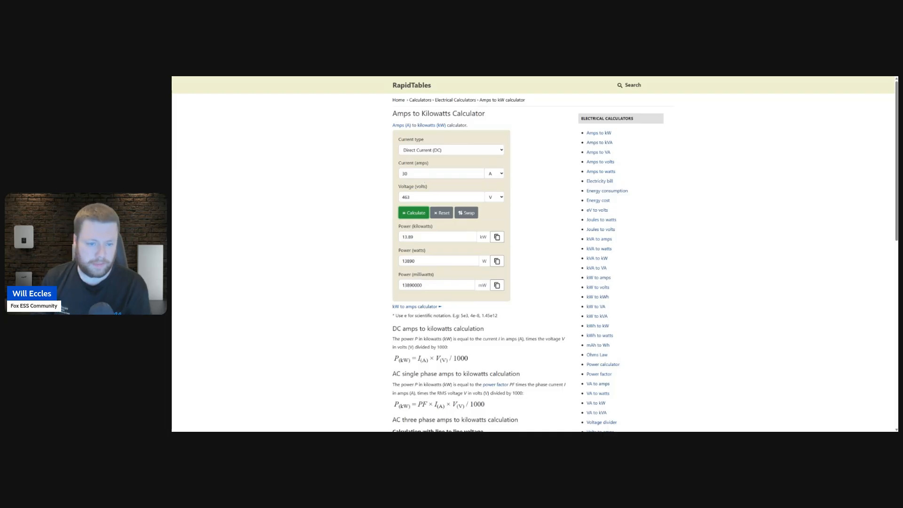
{"action": "left_click", "coordinate": [441, 174]}
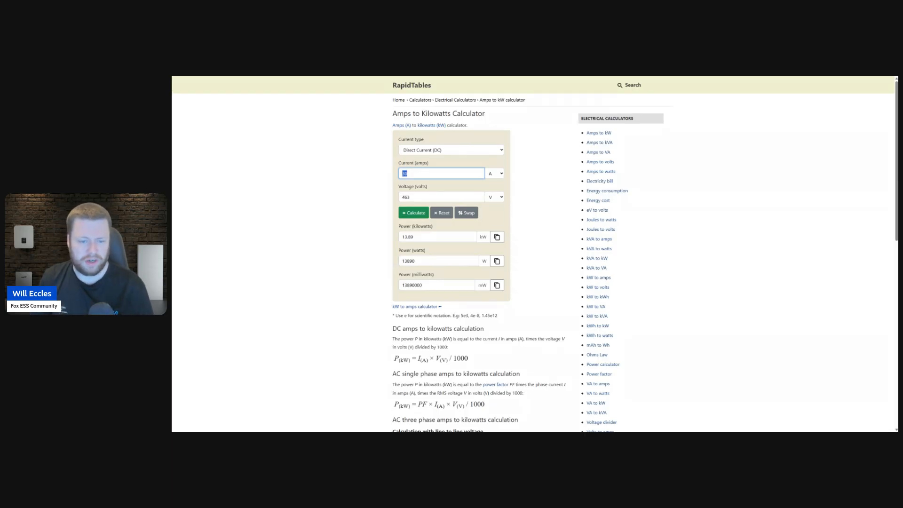
{"action": "mouse_move", "coordinate": [340, 169]}
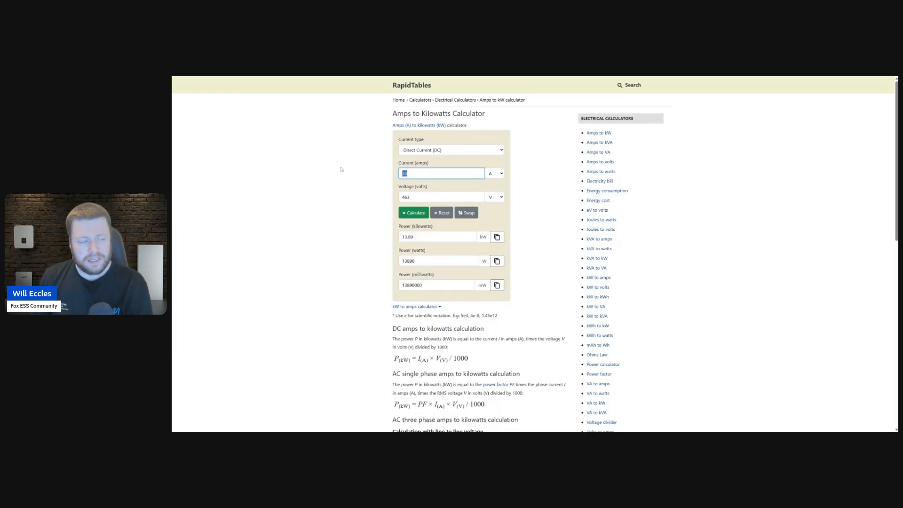